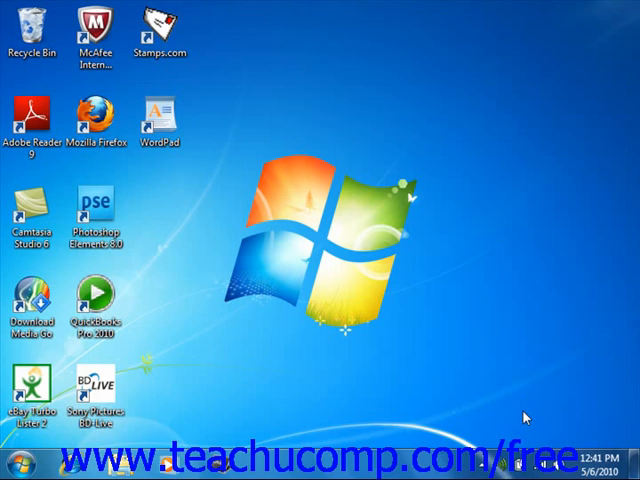
mouse_move(12, 464)
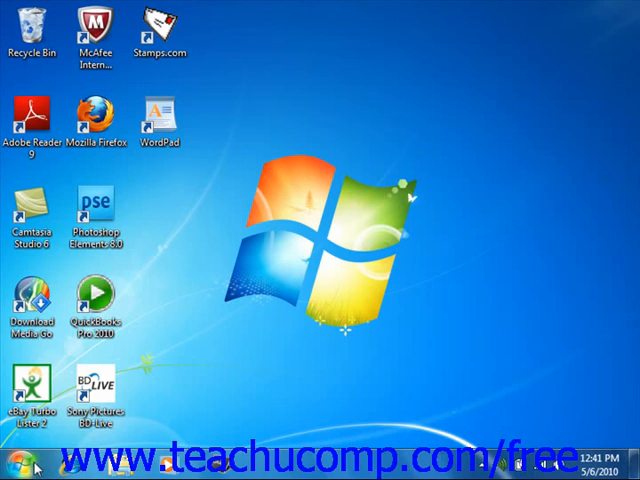
Launch Paint from Start > All Programs > Accessories, giving a blank untitled canvas.
left_click(18, 468)
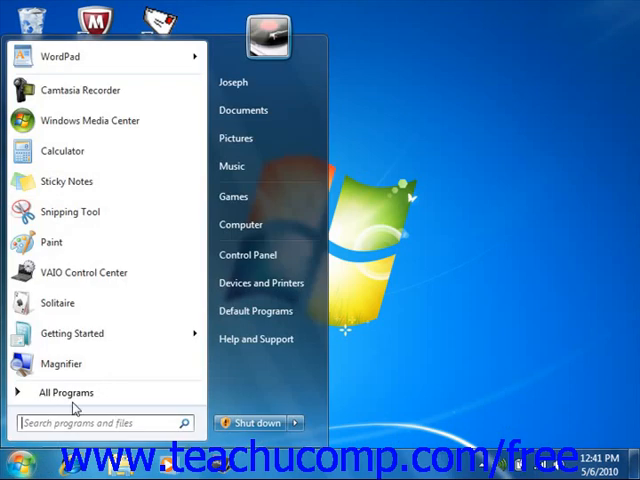
left_click(66, 392)
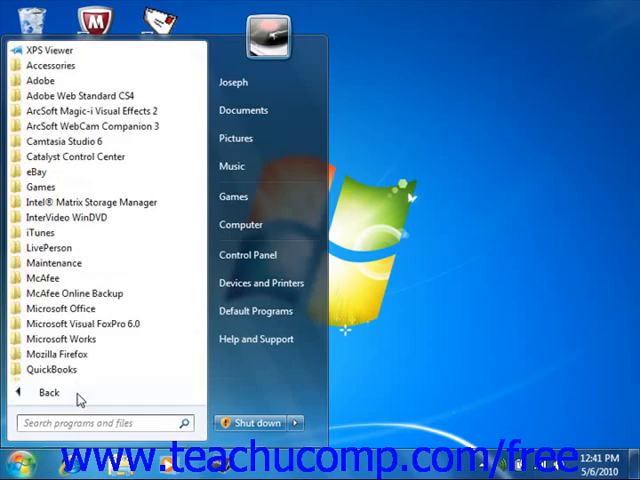
mouse_move(116, 96)
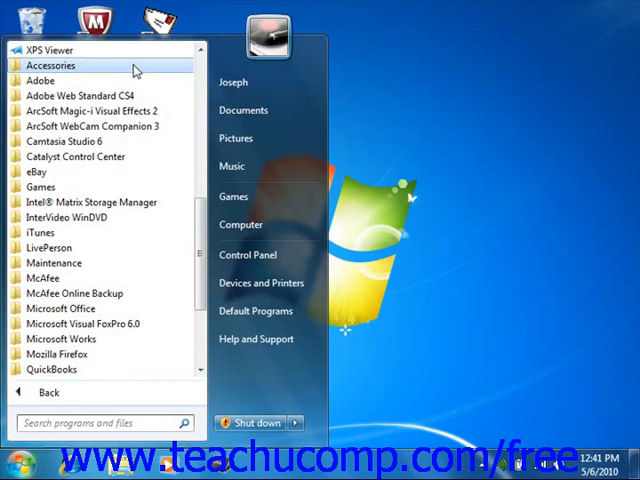
left_click(52, 64)
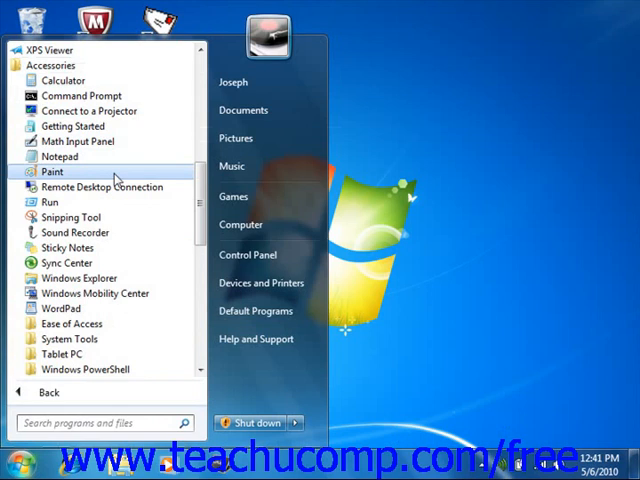
left_click(52, 172)
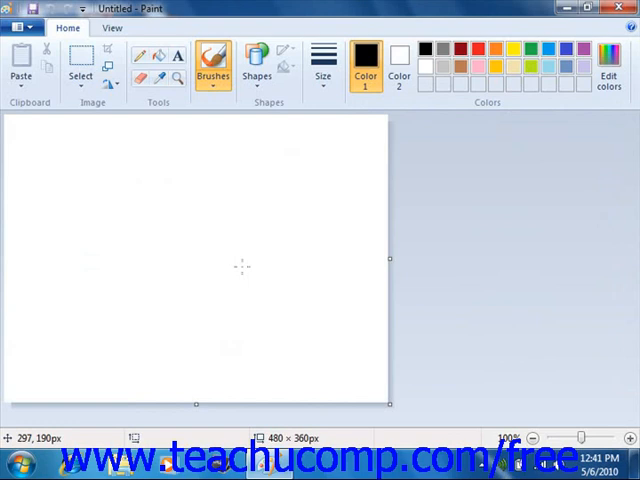
mouse_move(4, 164)
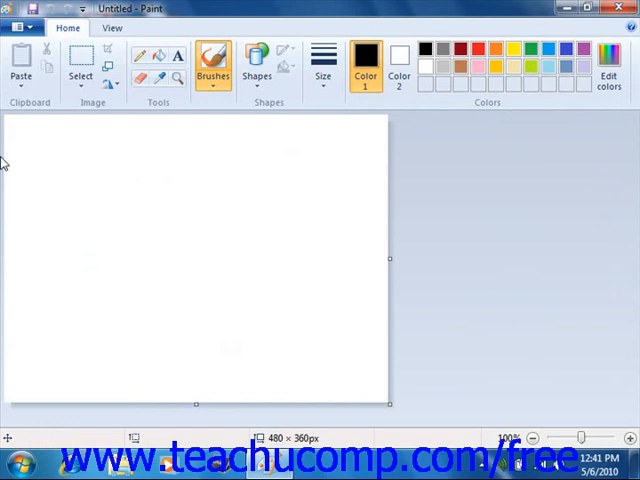
mouse_move(36, 8)
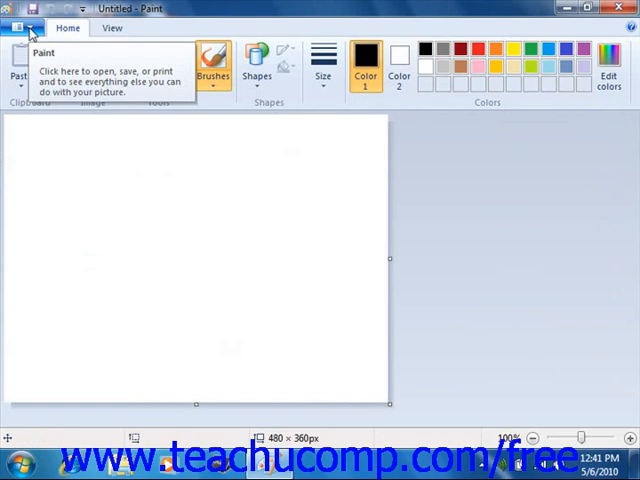
left_click(28, 28)
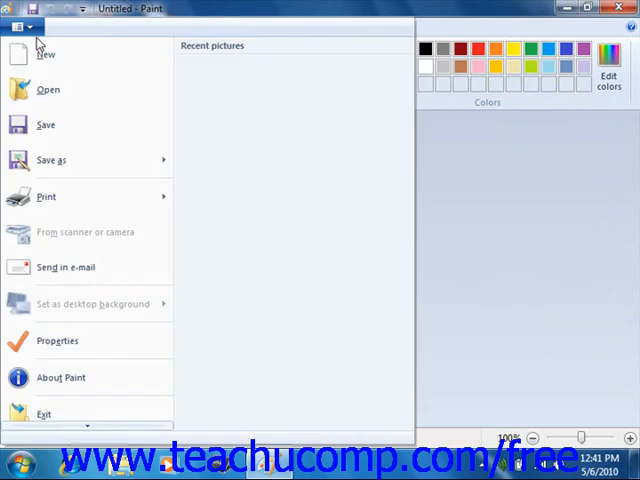
mouse_move(44, 54)
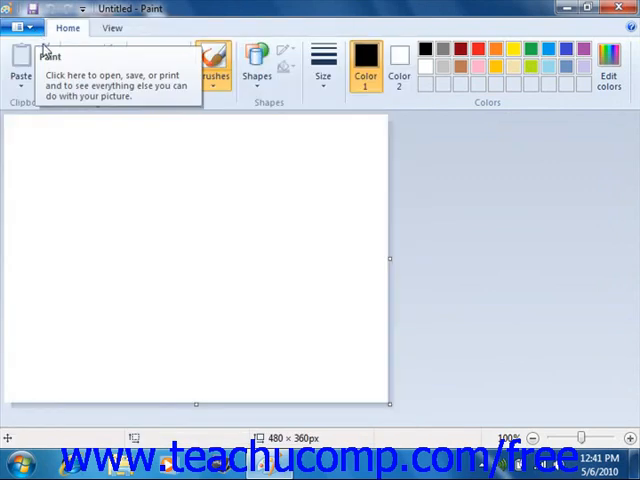
mouse_move(84, 132)
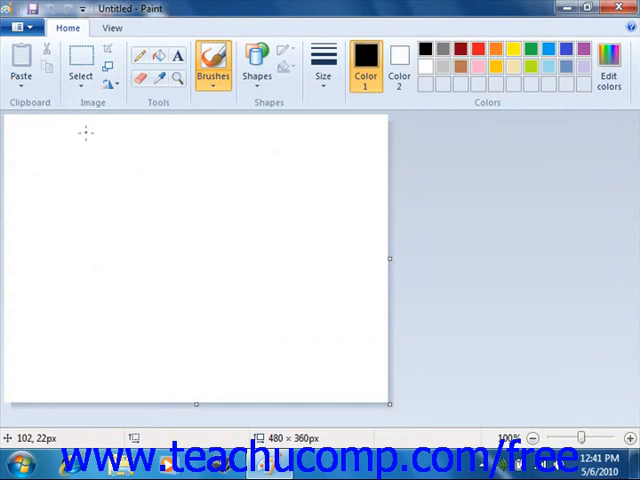
mouse_move(96, 144)
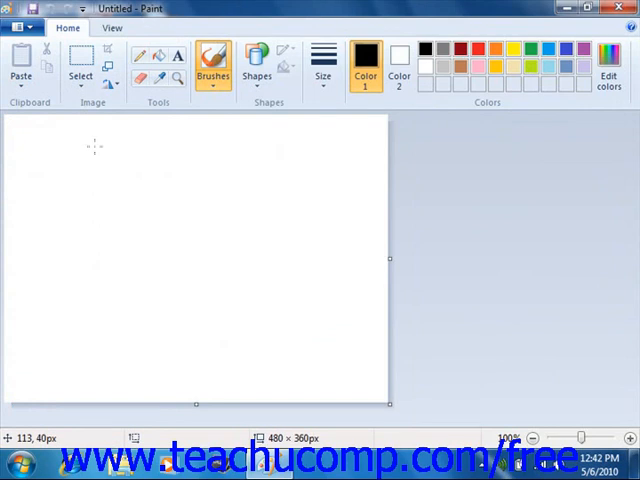
mouse_move(218, 176)
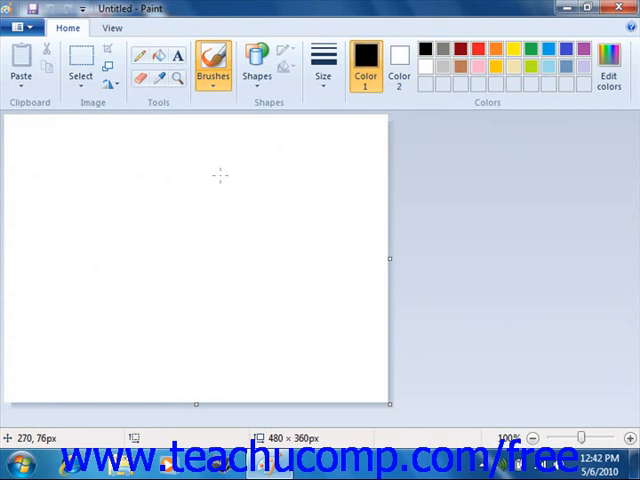